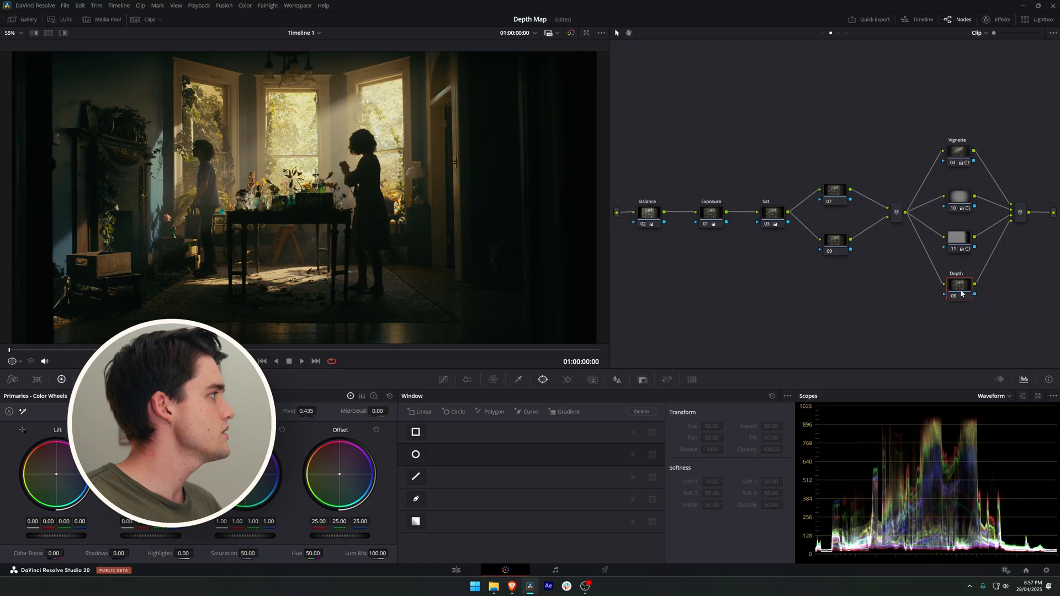
Select the Depth node (node 06) to receive the AI Depth Map effect
left_click(1000, 19)
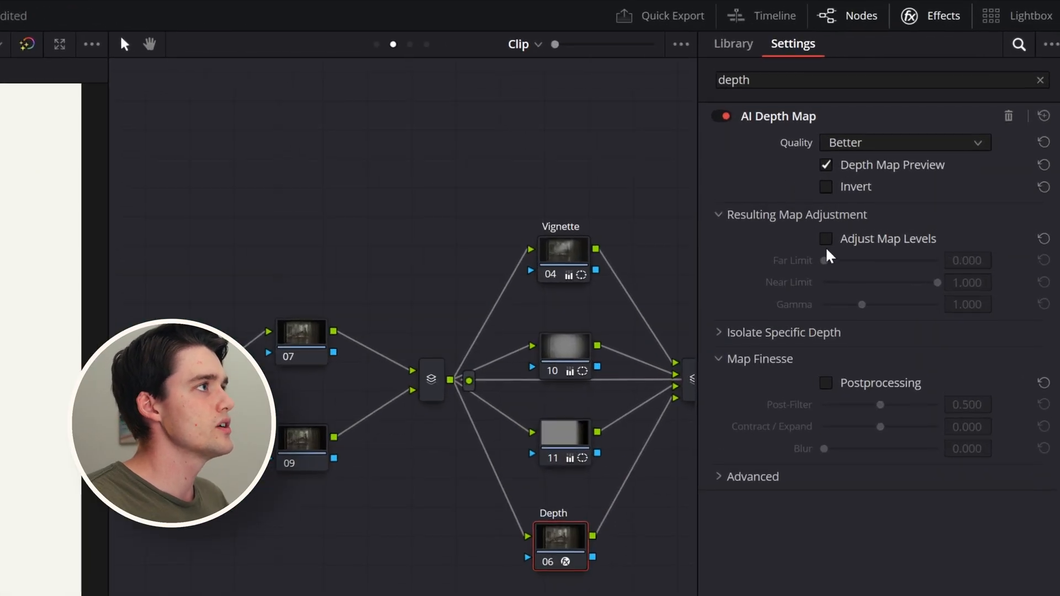
Enable Adjust Map Levels and lower Near Limit to 0.364, whitening the table and figures
left_click(825, 238)
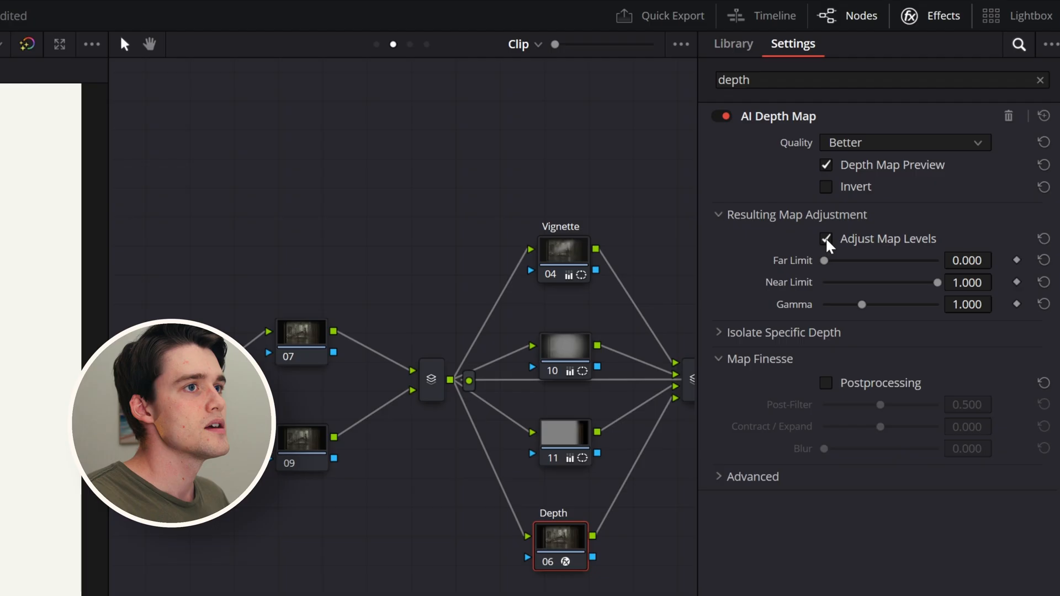
left_click_drag(825, 260, 861, 253)
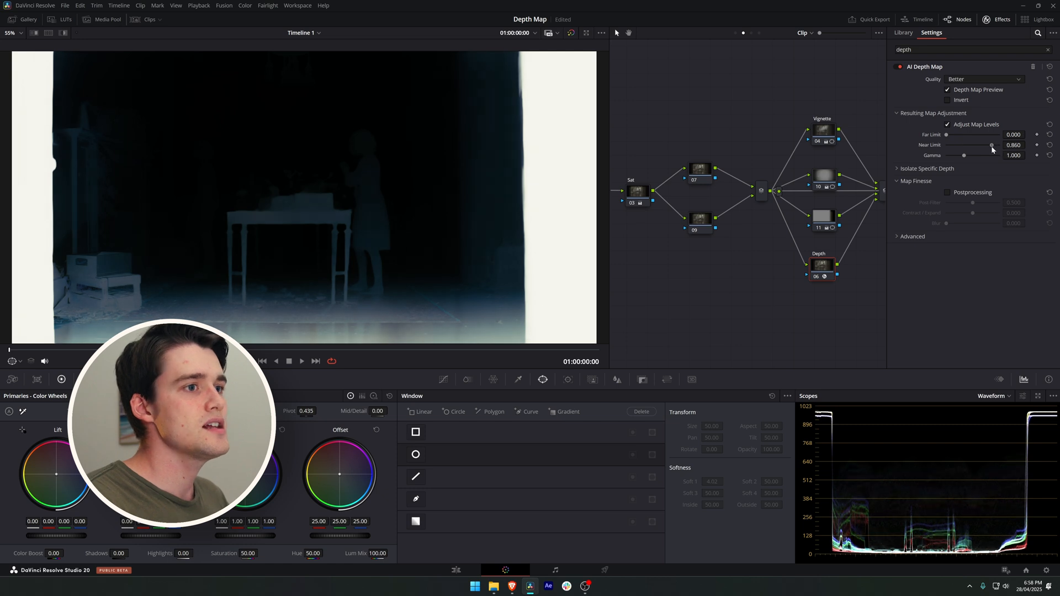
left_click_drag(991, 145, 970, 145)
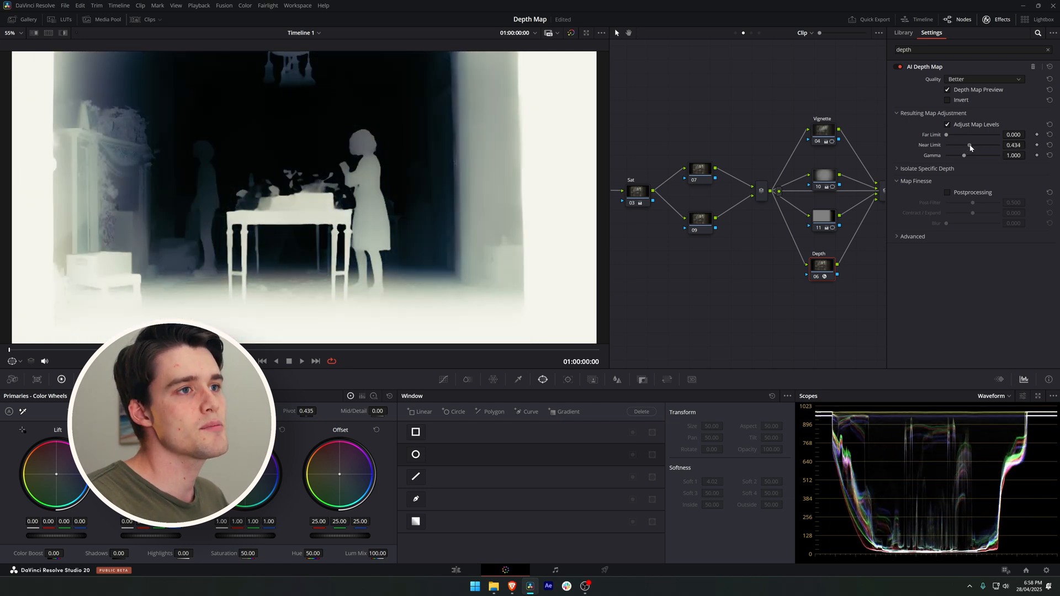
left_click_drag(971, 145, 966, 144)
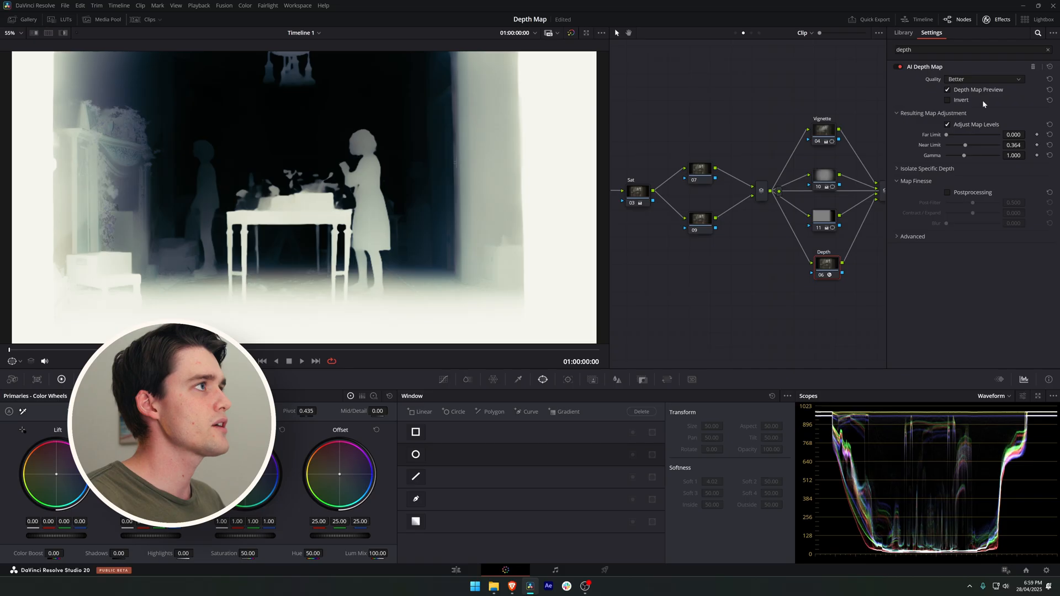
Invert the depth map, lower Near Limit to 0.140 and nudge Far Limit up
left_click(948, 99)
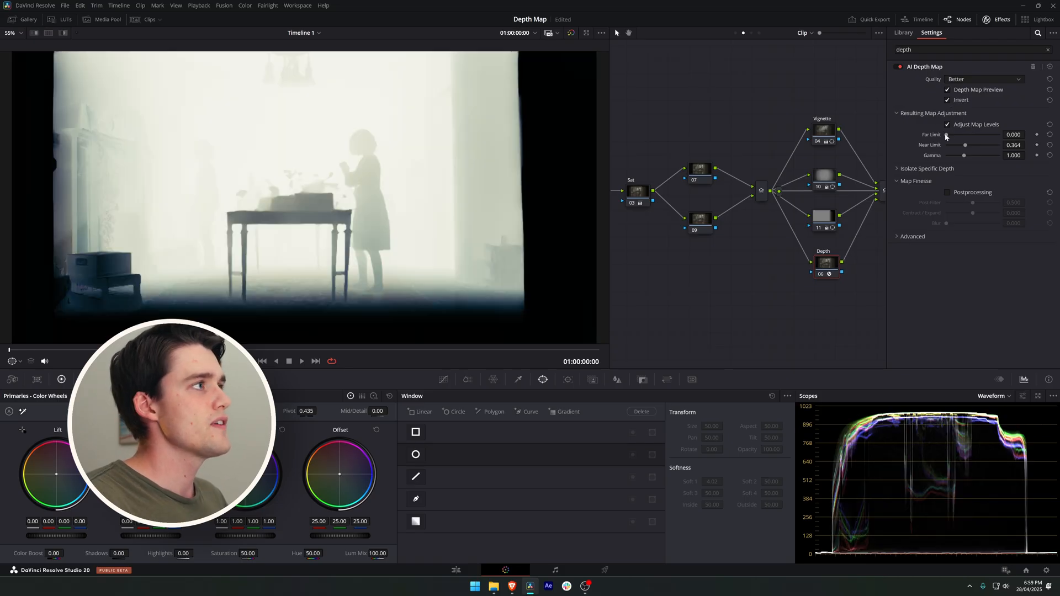
left_click_drag(966, 145, 959, 144)
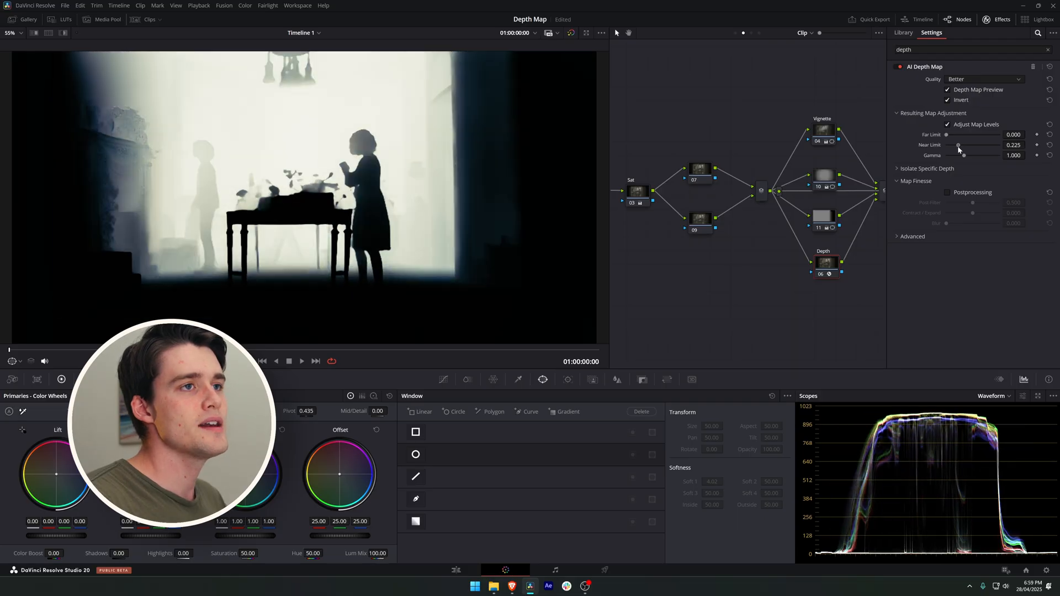
left_click_drag(958, 145, 954, 145)
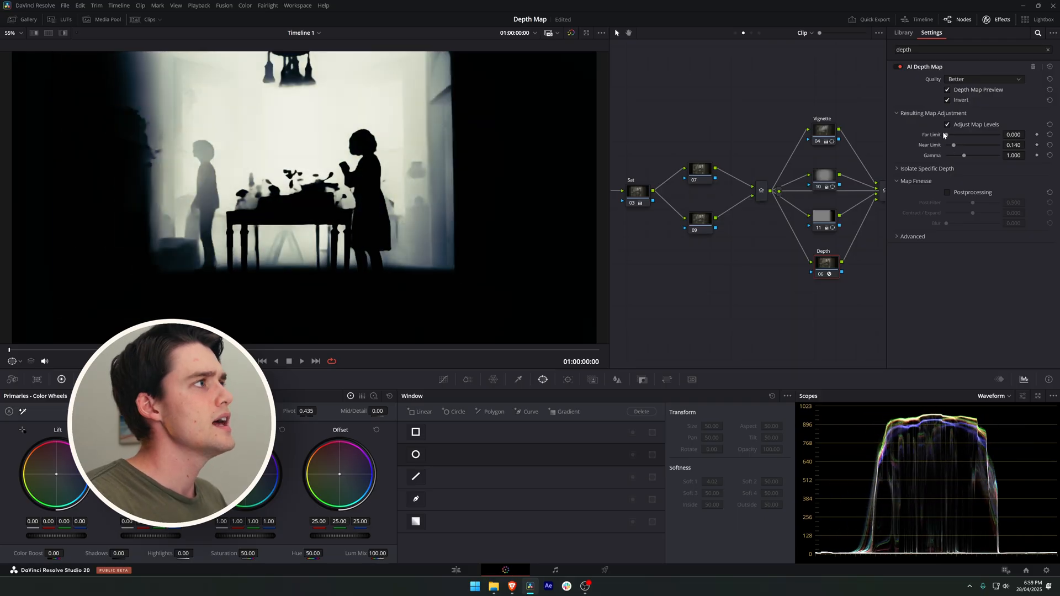
left_click_drag(946, 135, 952, 135)
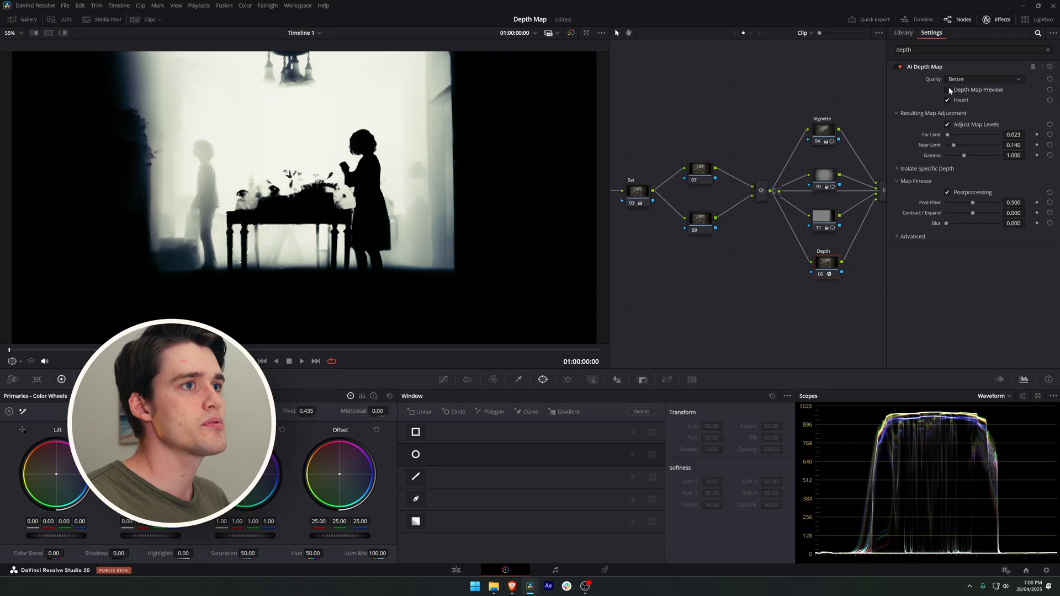
Uncheck Depth Map Preview to show the normal graded room image
left_click(948, 90)
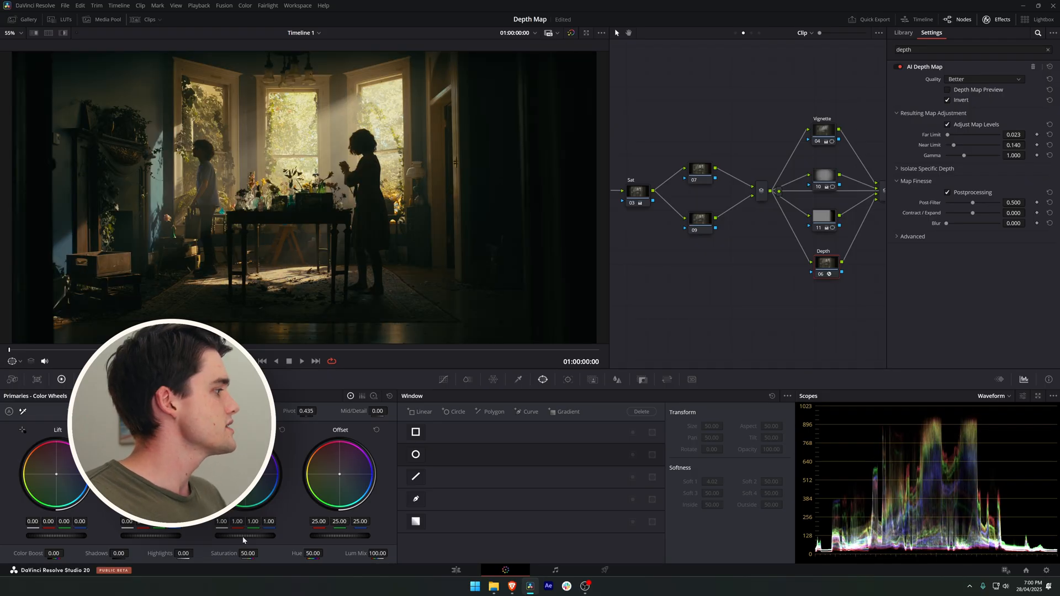